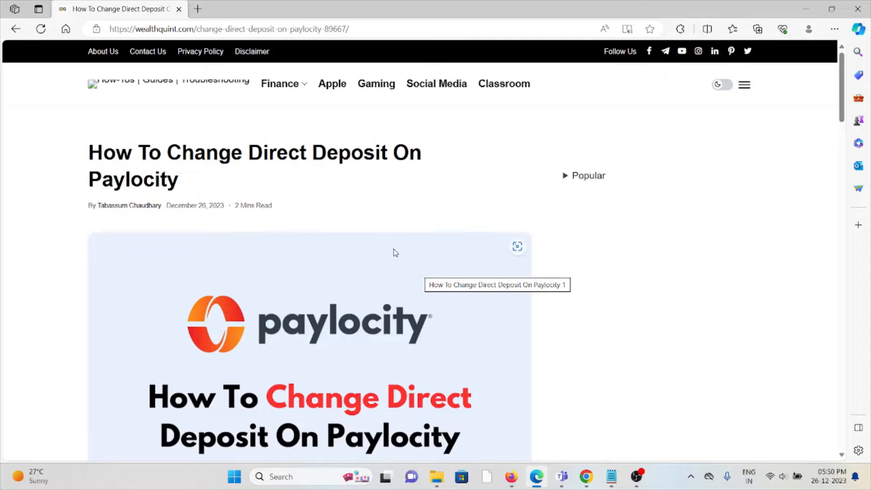
scroll("down", 3)
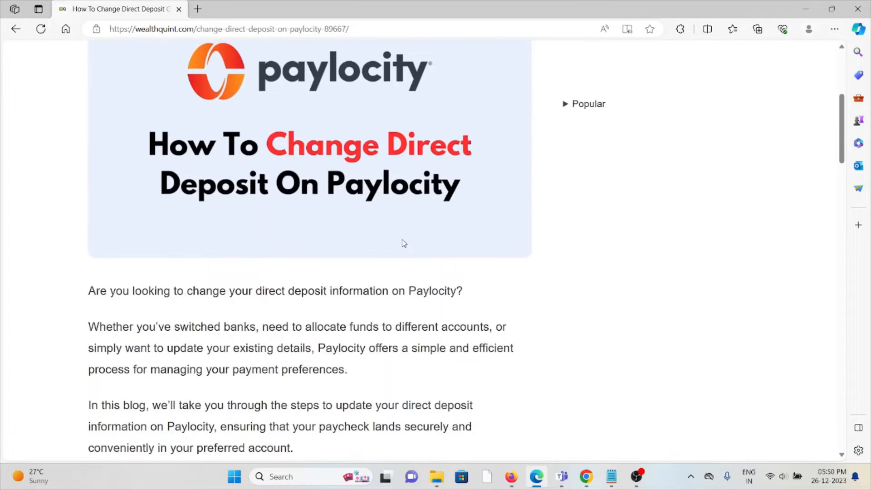
scroll("down", 3)
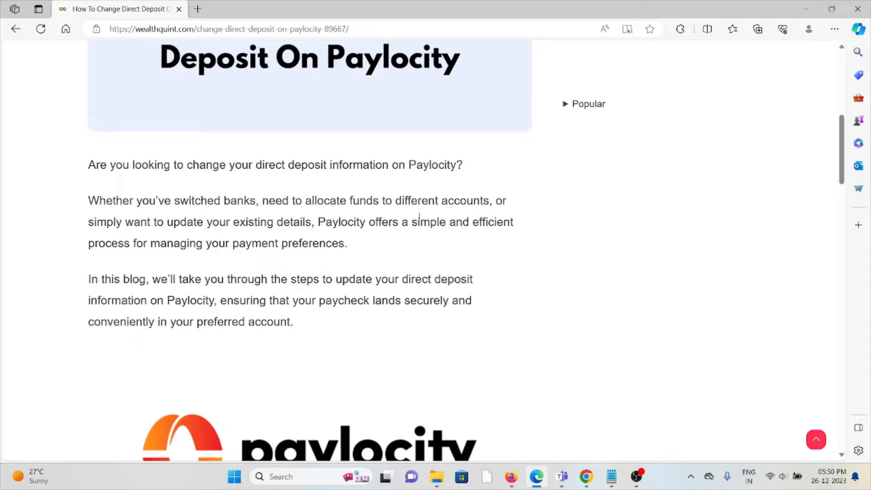
mouse_move(462, 188)
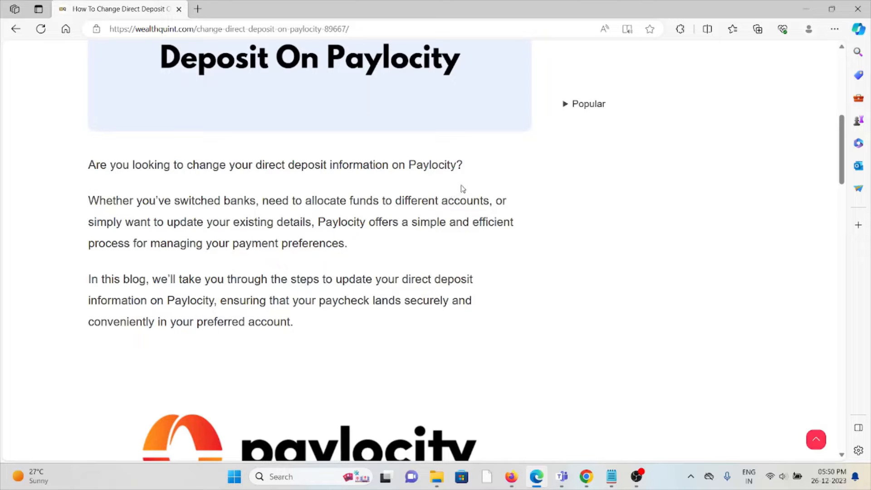
mouse_move(486, 175)
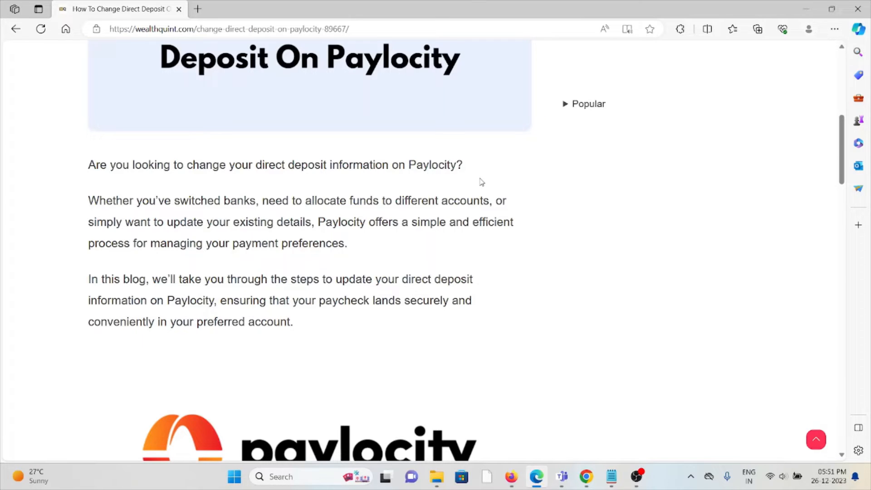
scroll("down", 3)
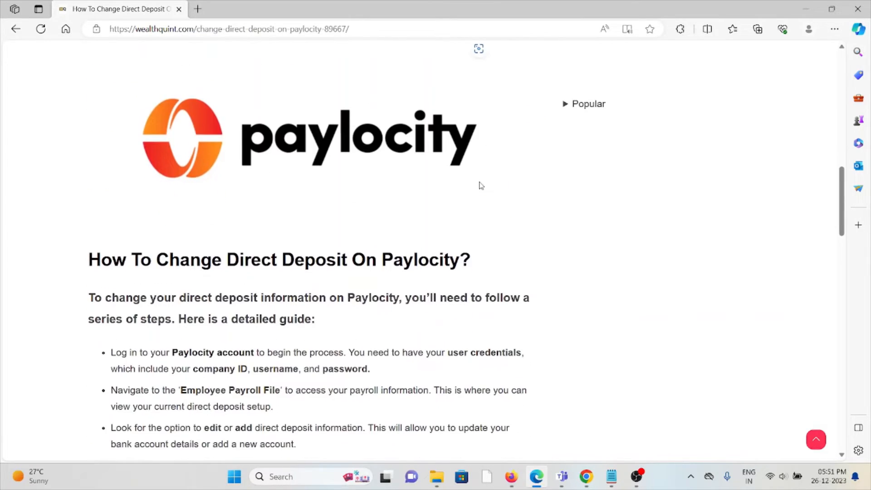
mouse_move(472, 194)
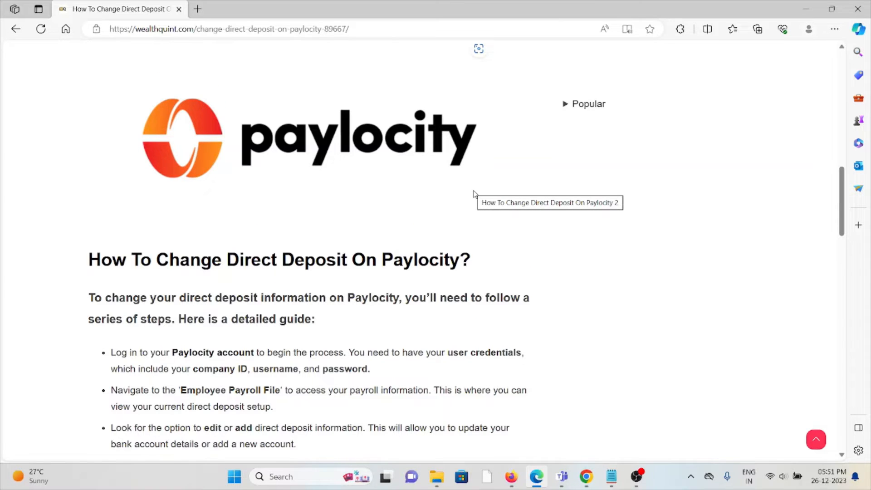
scroll("down", 3)
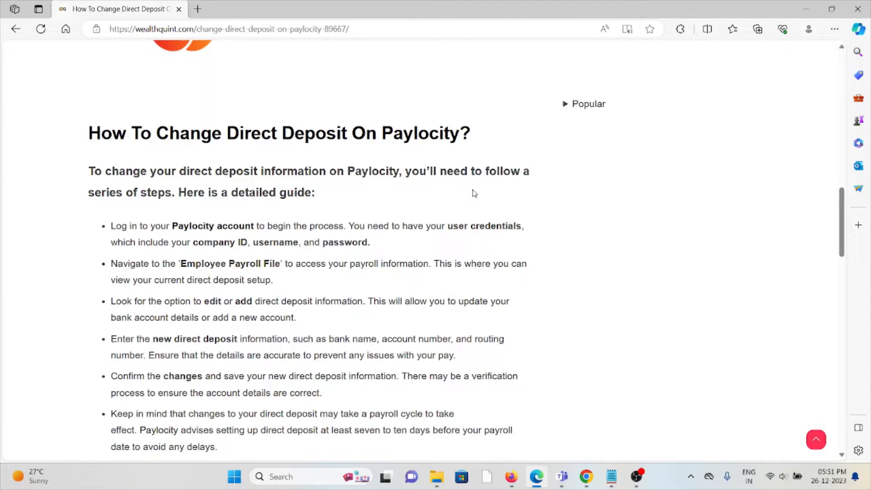
mouse_move(480, 189)
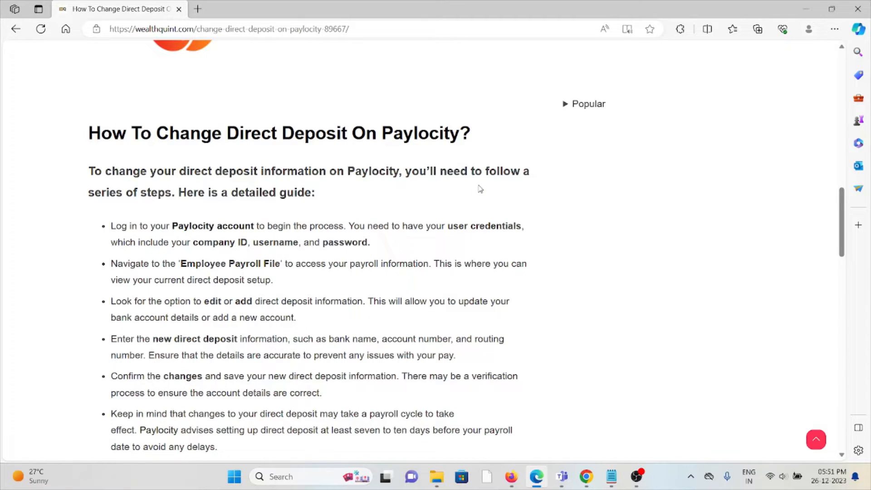
scroll("down", 3)
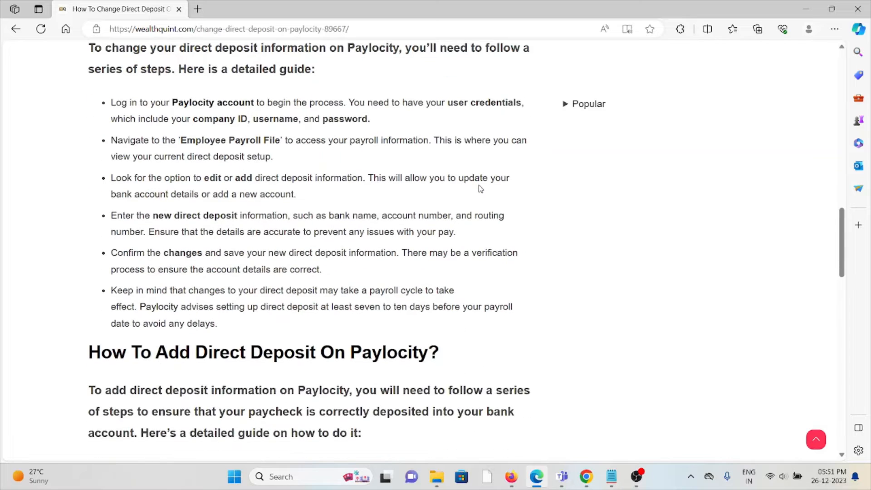
scroll("down", 3)
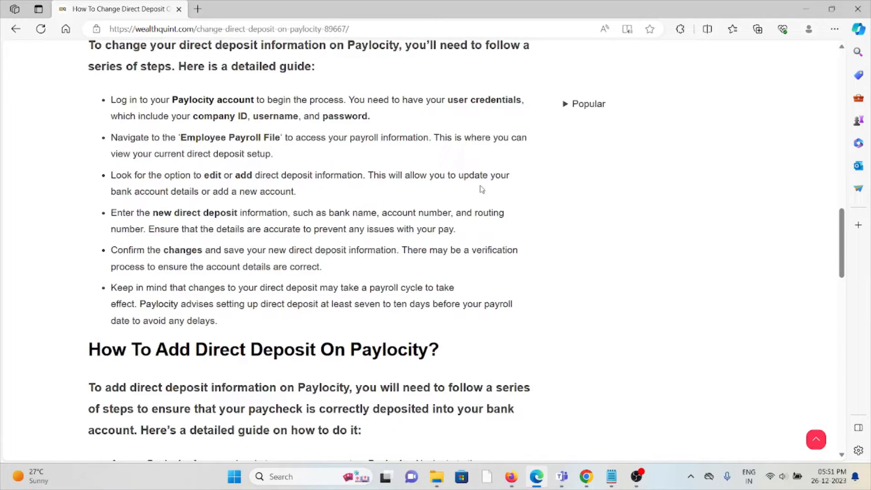
mouse_move(474, 190)
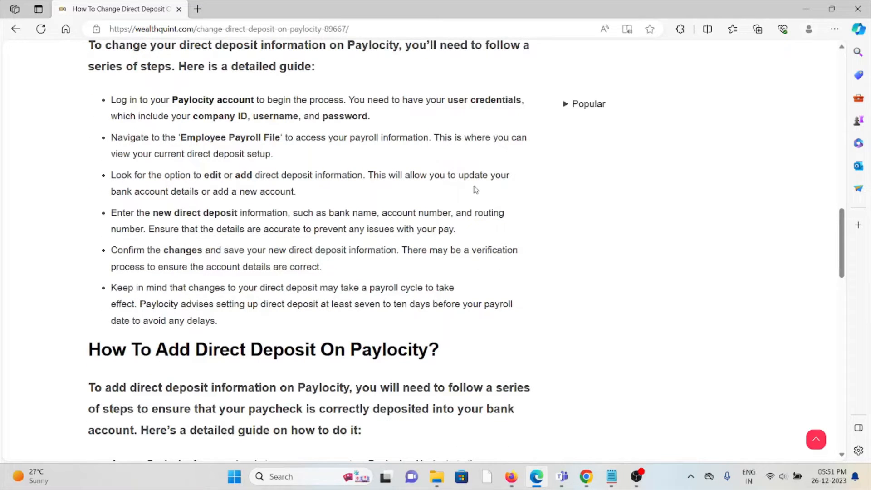
mouse_move(481, 190)
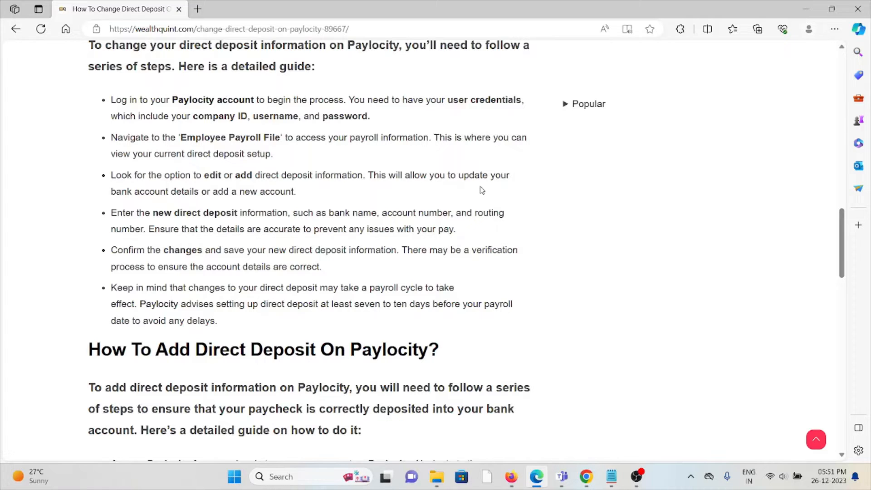
mouse_move(474, 192)
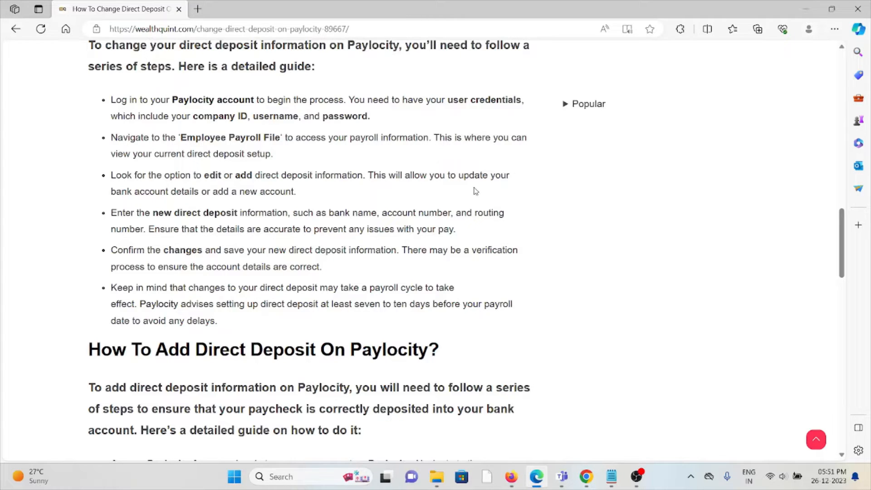
mouse_move(483, 169)
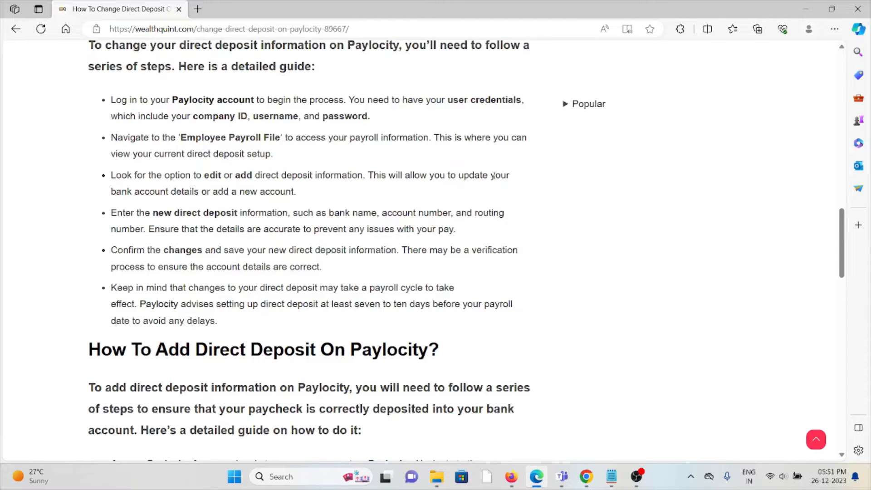
scroll("down", 3)
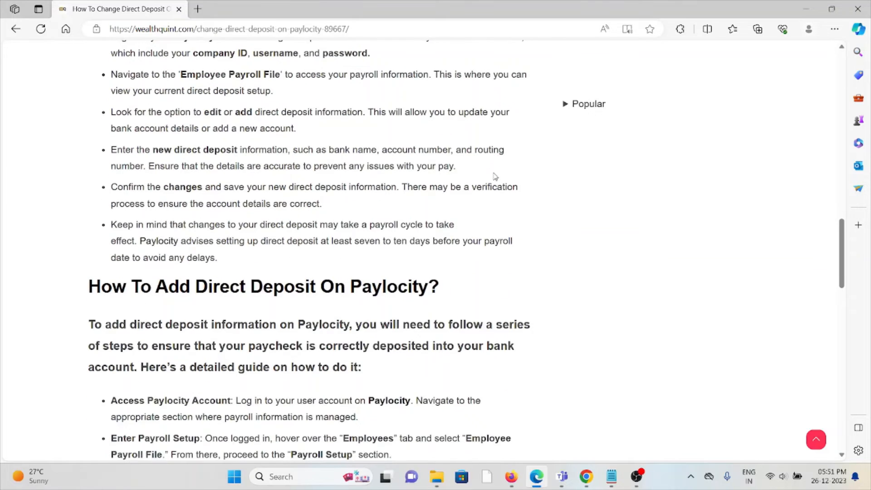
scroll("down", 3)
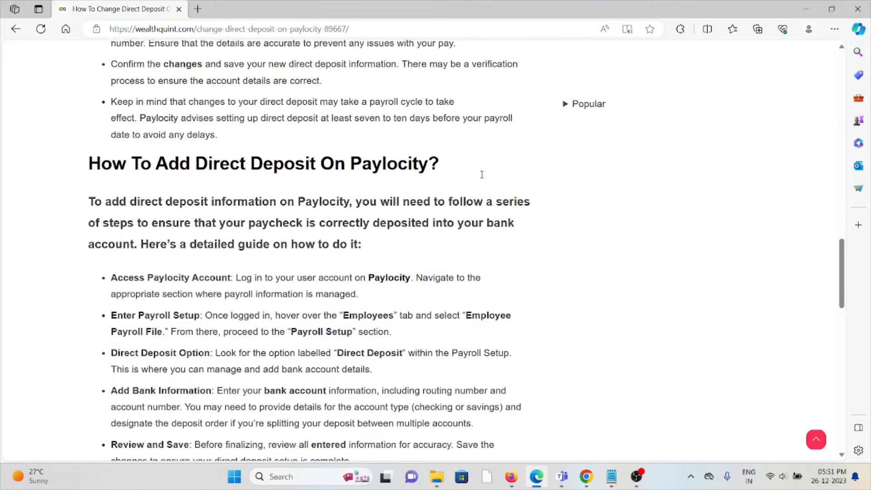
scroll("down", 3)
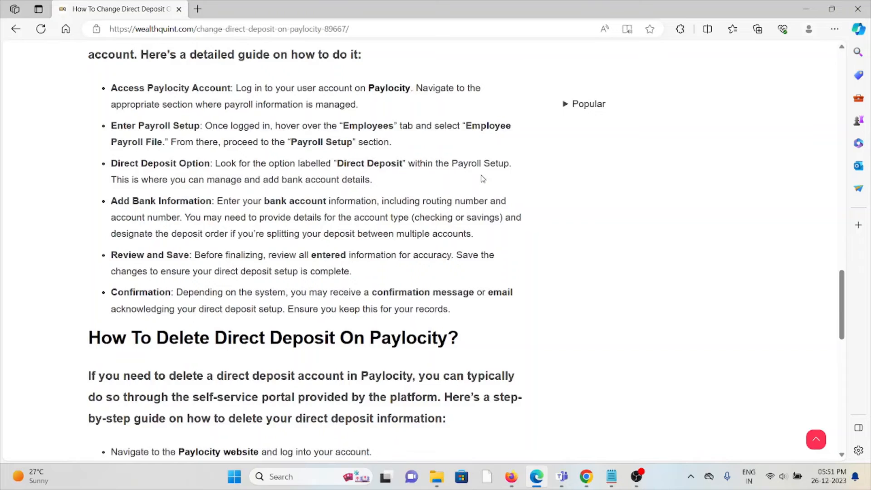
scroll("up", 3)
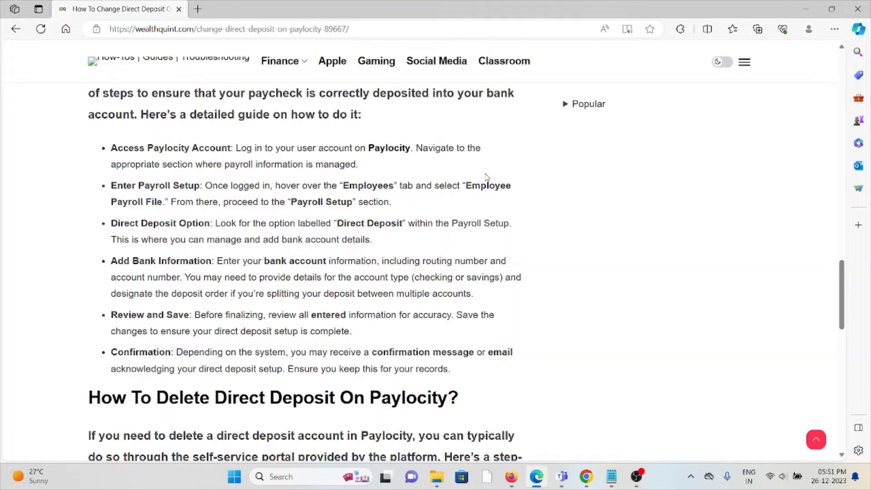
scroll("down", 3)
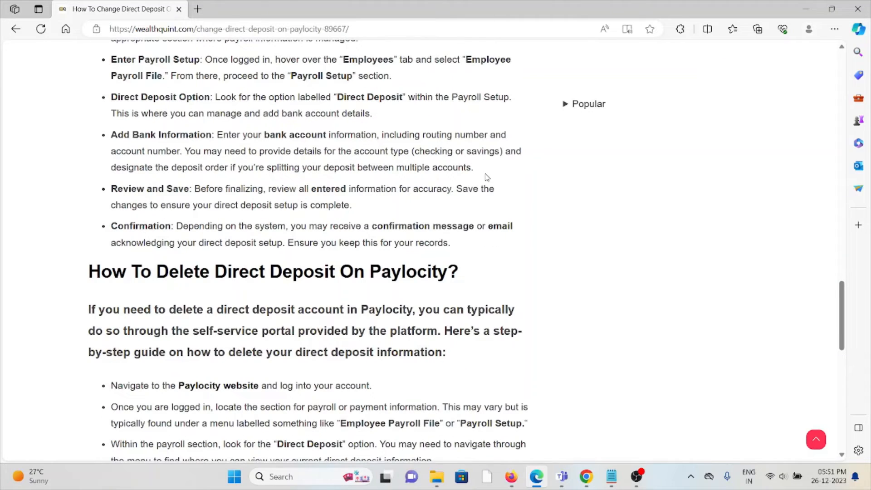
scroll("down", 3)
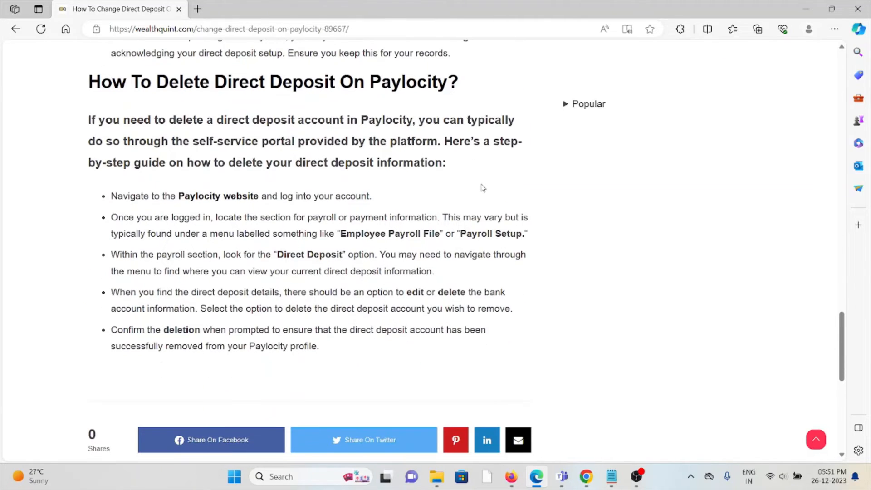
mouse_move(474, 192)
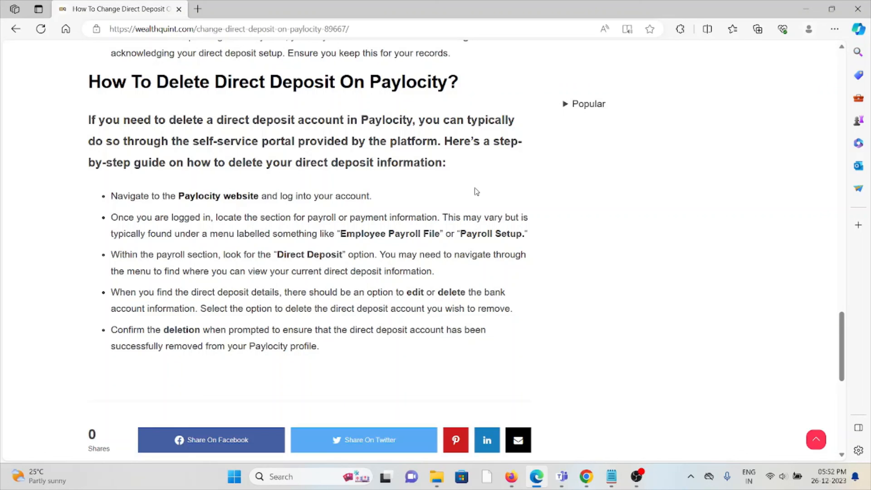
scroll("down", 3)
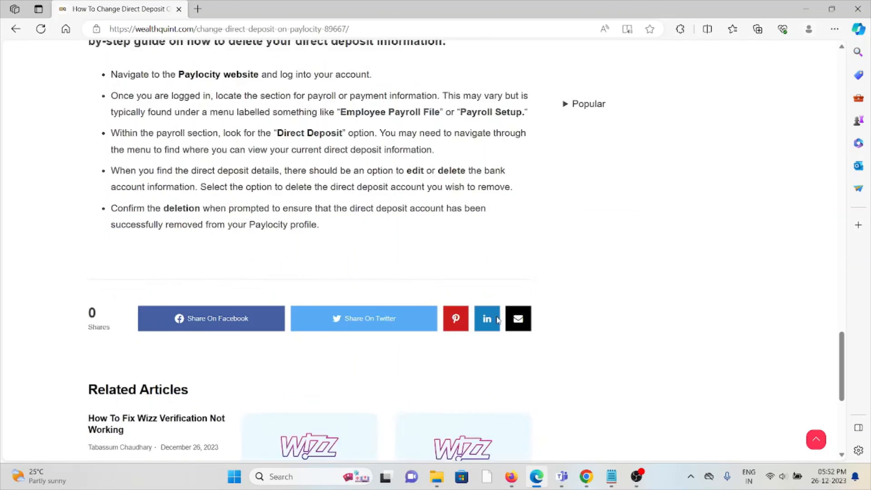
scroll("up", 3)
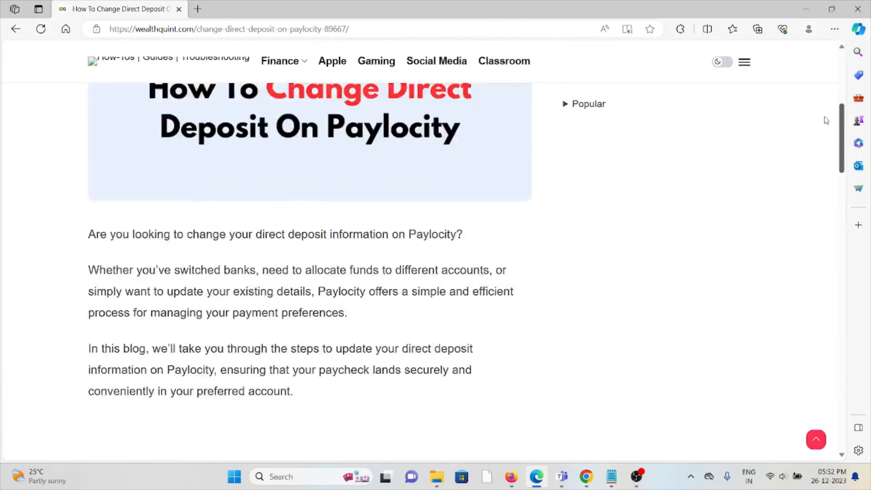